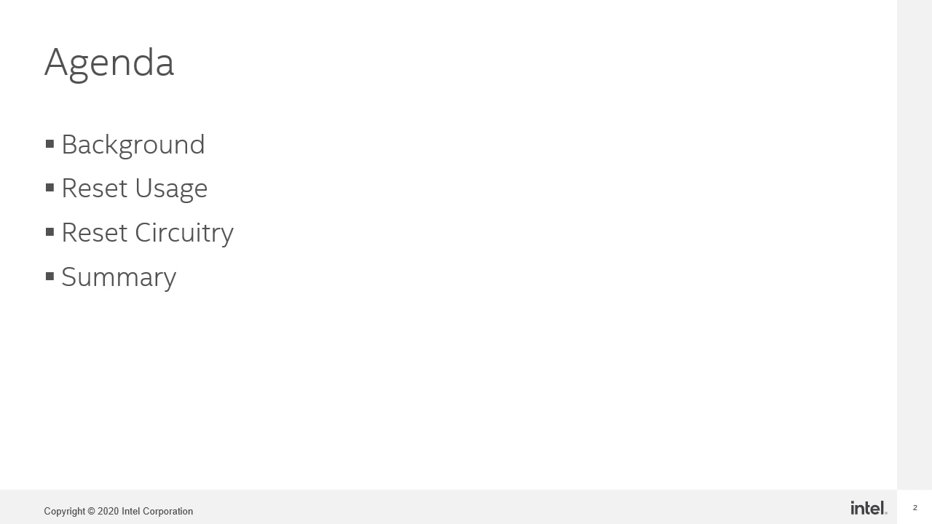
pyautogui.press('right')
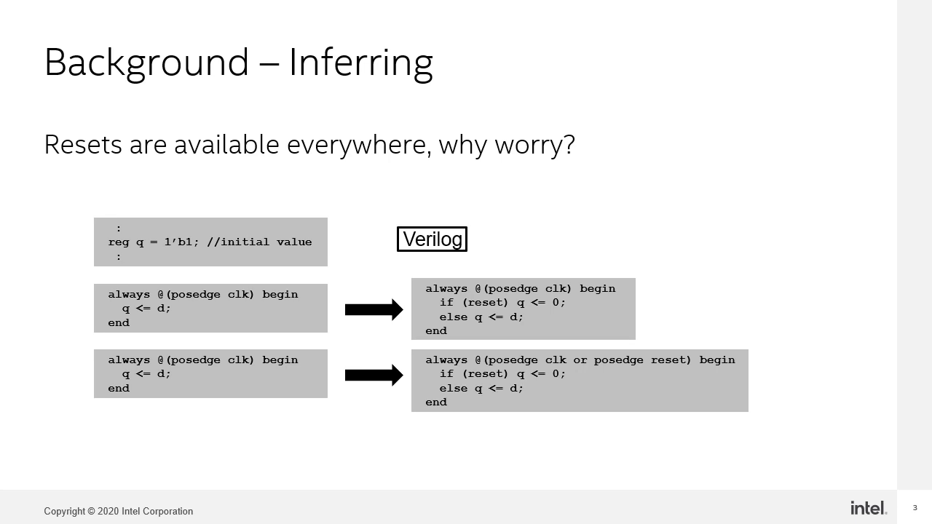
pyautogui.press('right')
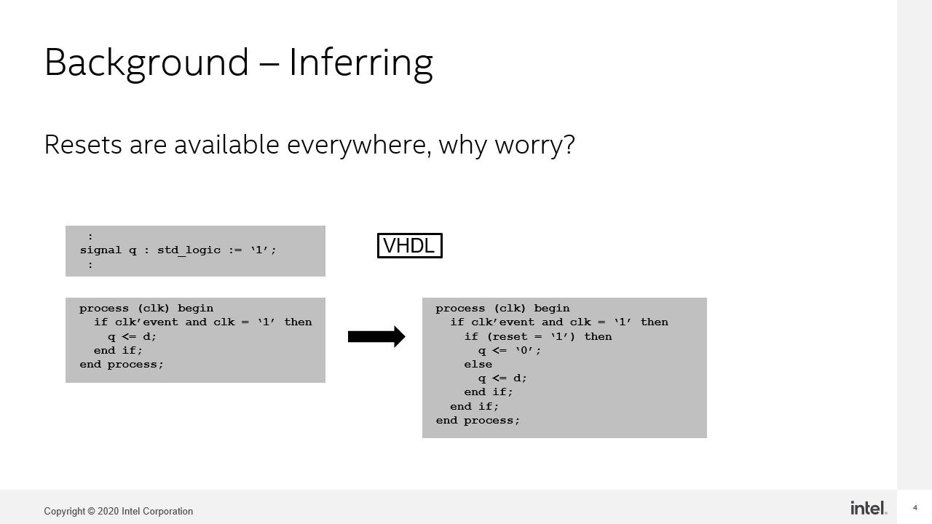
pyautogui.press('Right')
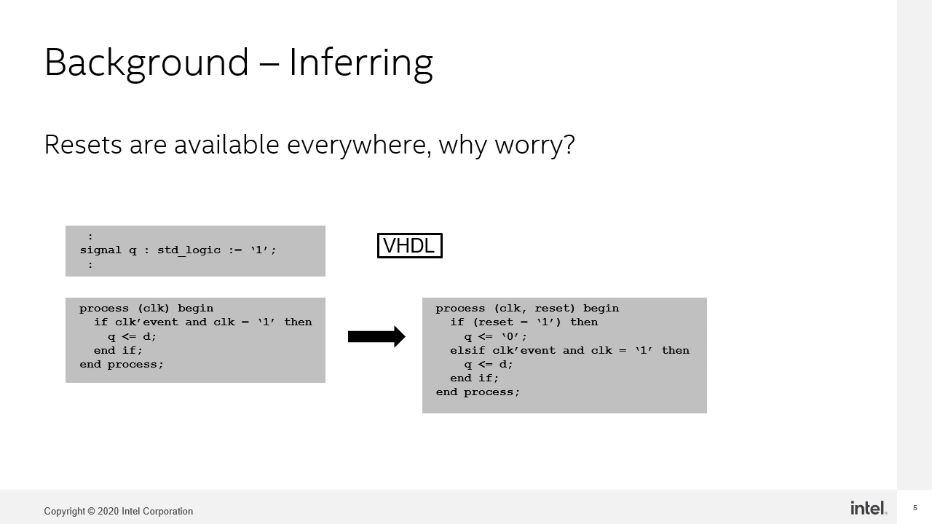
pyautogui.press('Right')
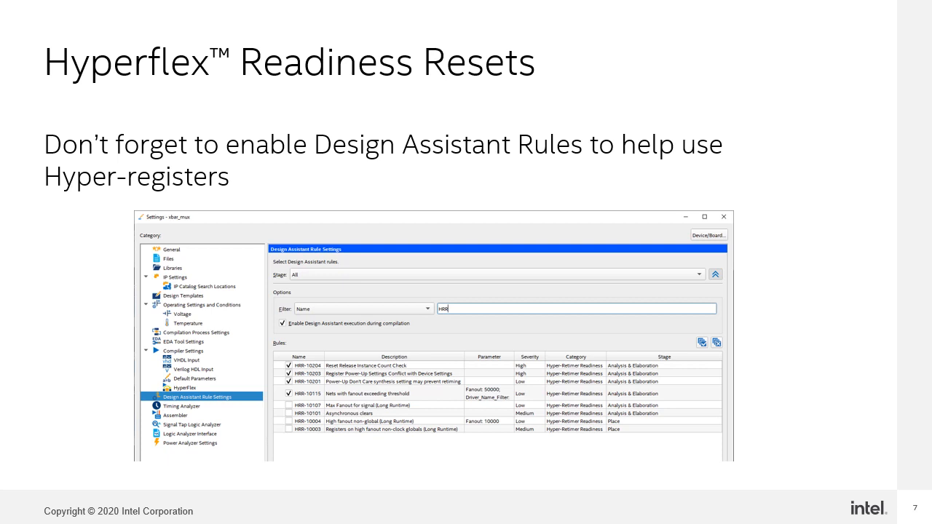
pyautogui.press('Right')
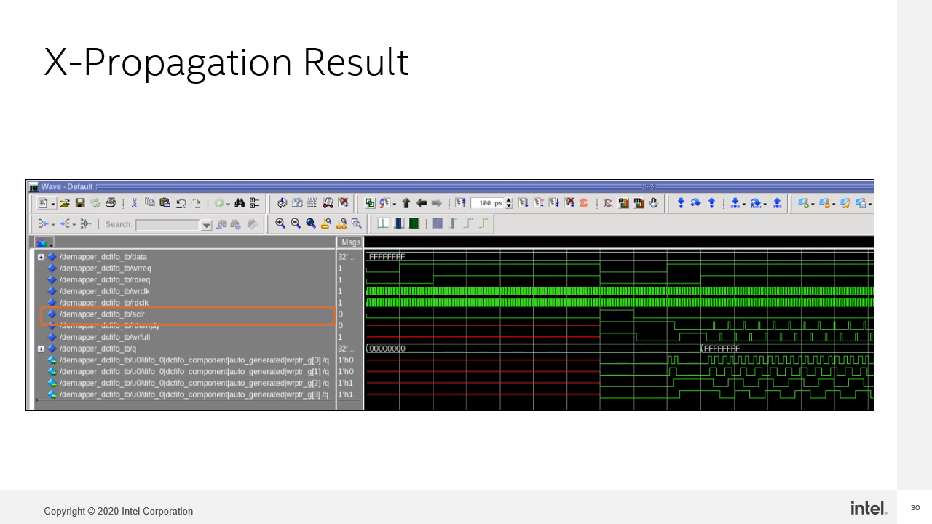
pyautogui.press('right')
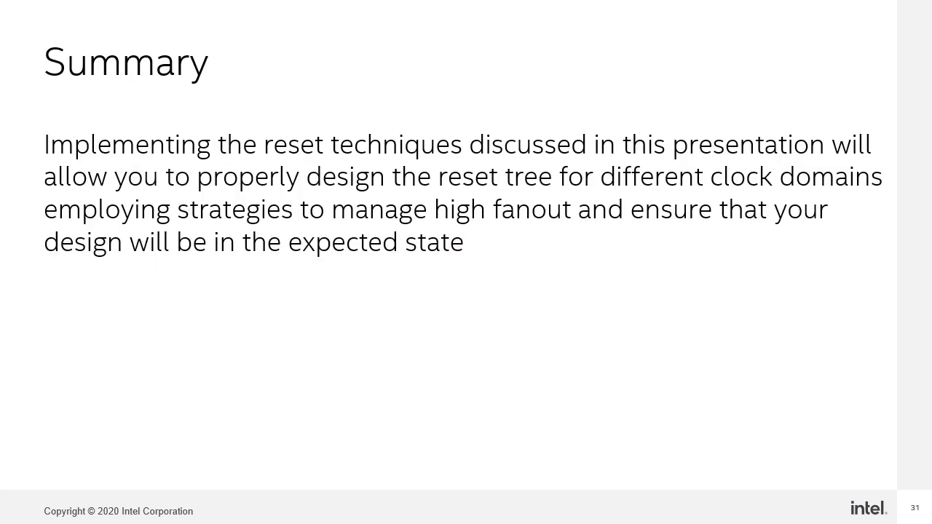
pyautogui.press('Right')
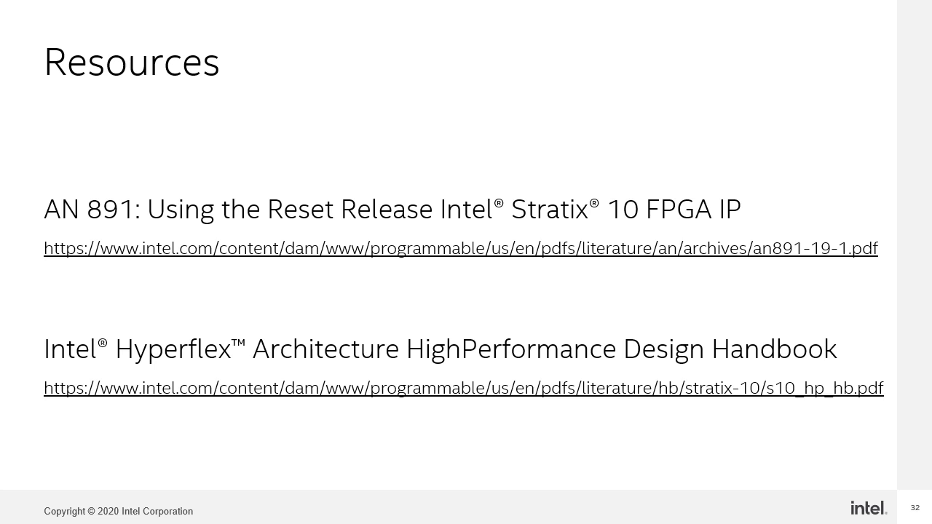
pyautogui.press('Right')
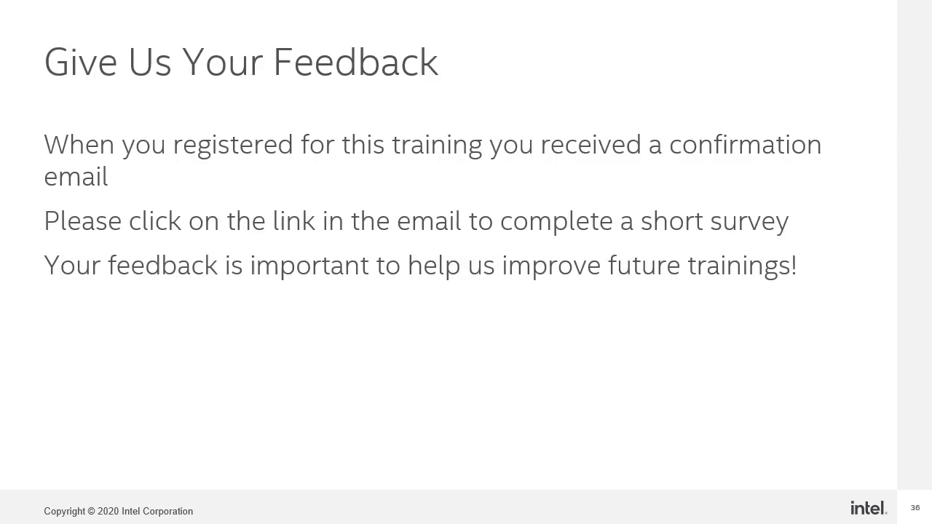